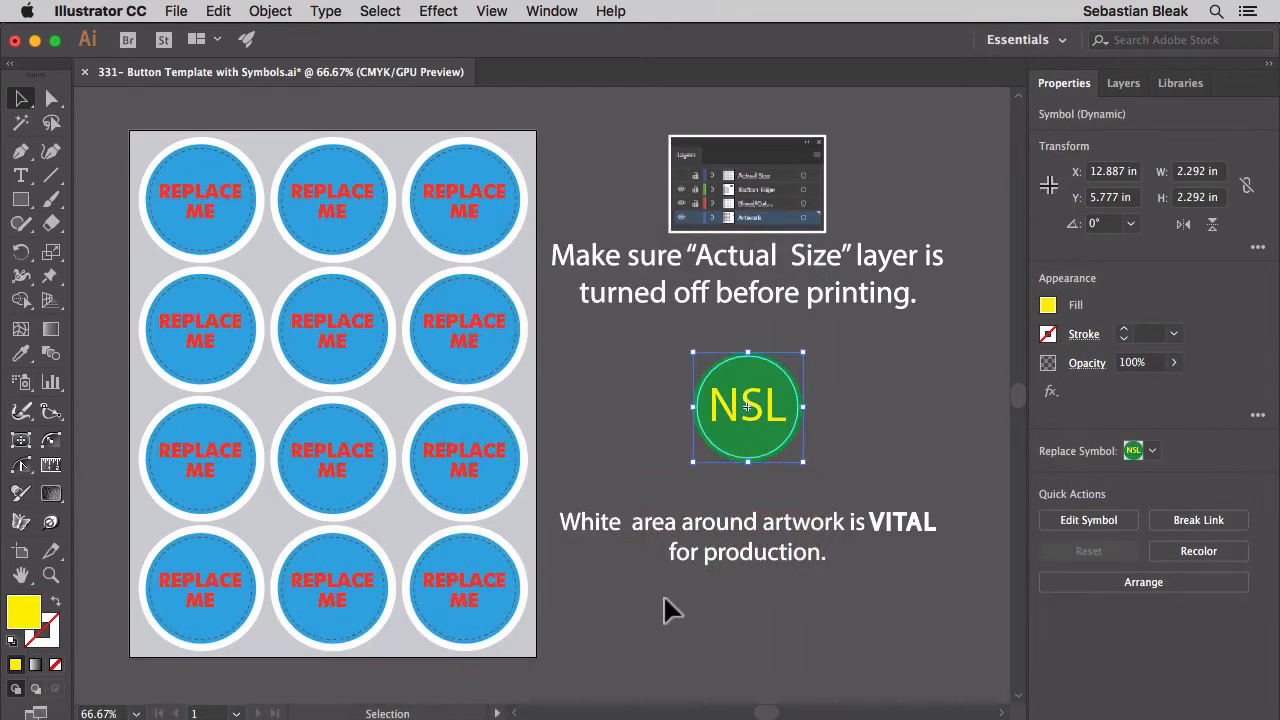
# Swap all REPLACE ME placeholder circles for the green NSL symbol via Replace Symbol
pyautogui.click(1151, 450)
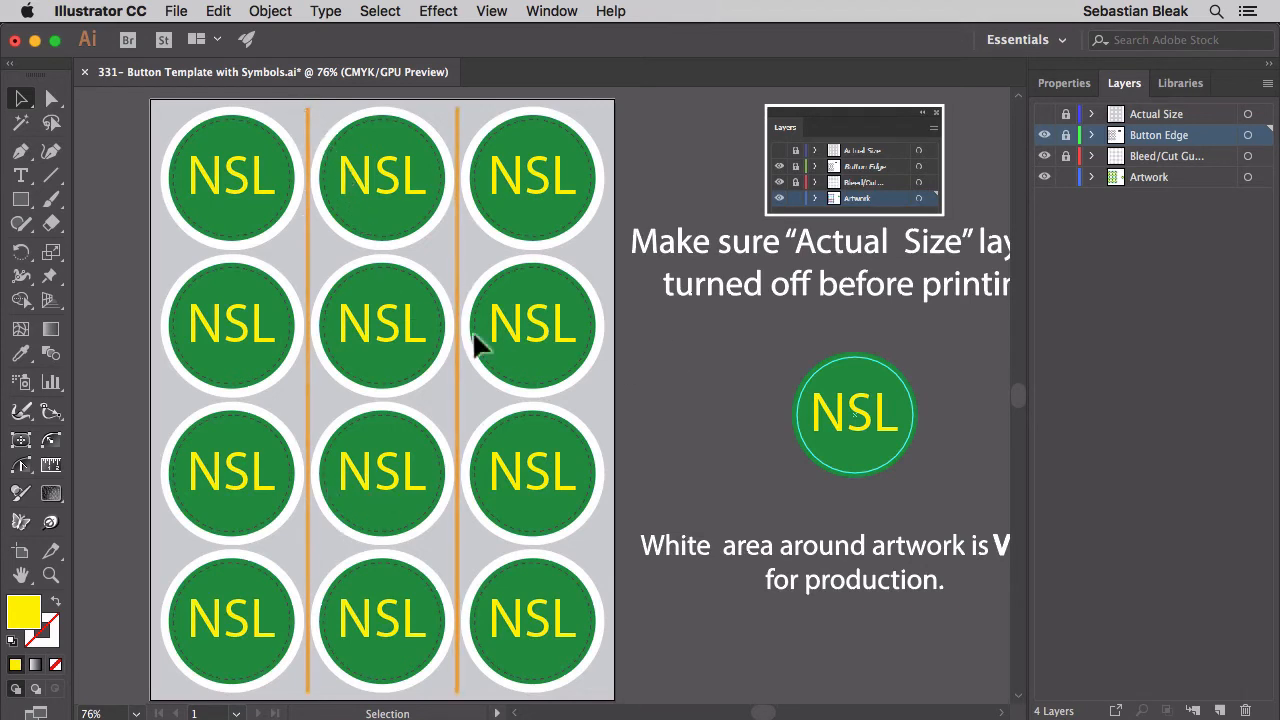
pyautogui.click(1248, 345)
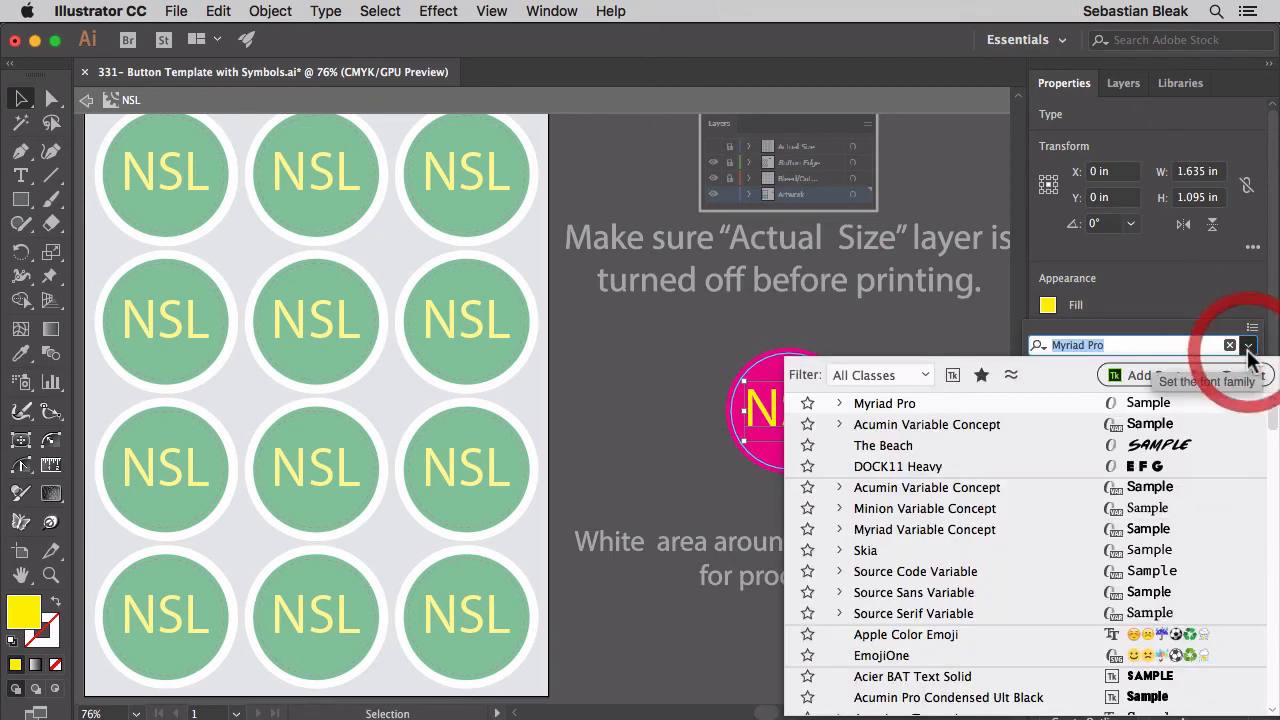